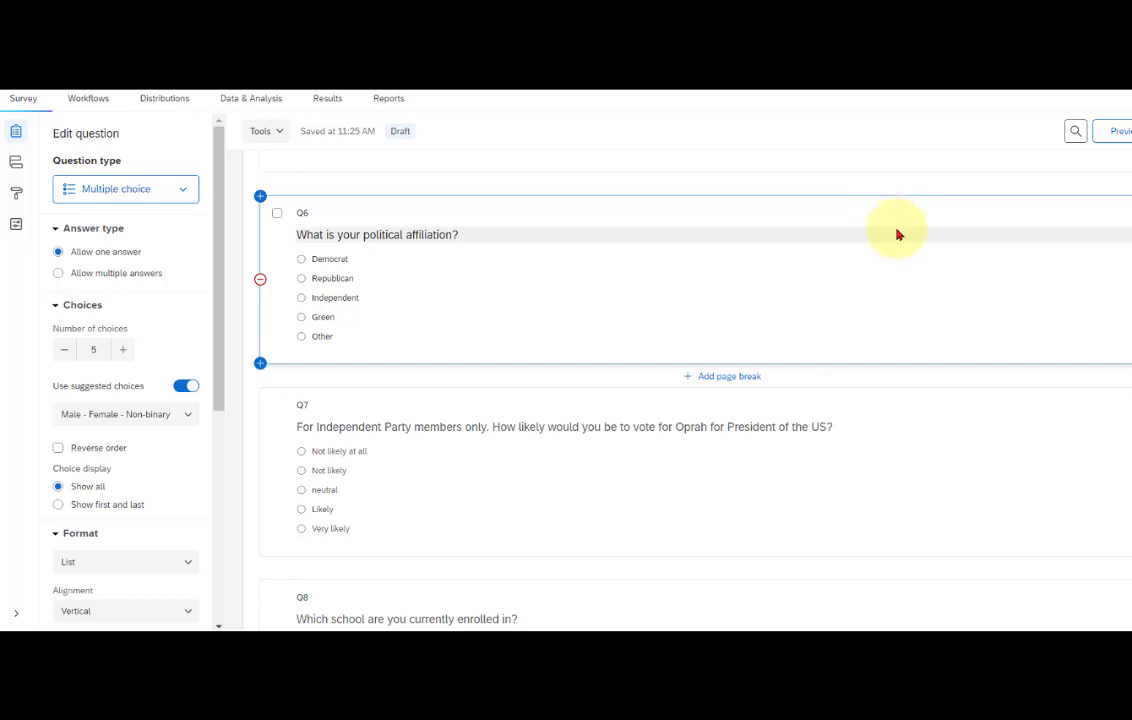
mouse_move(465, 237)
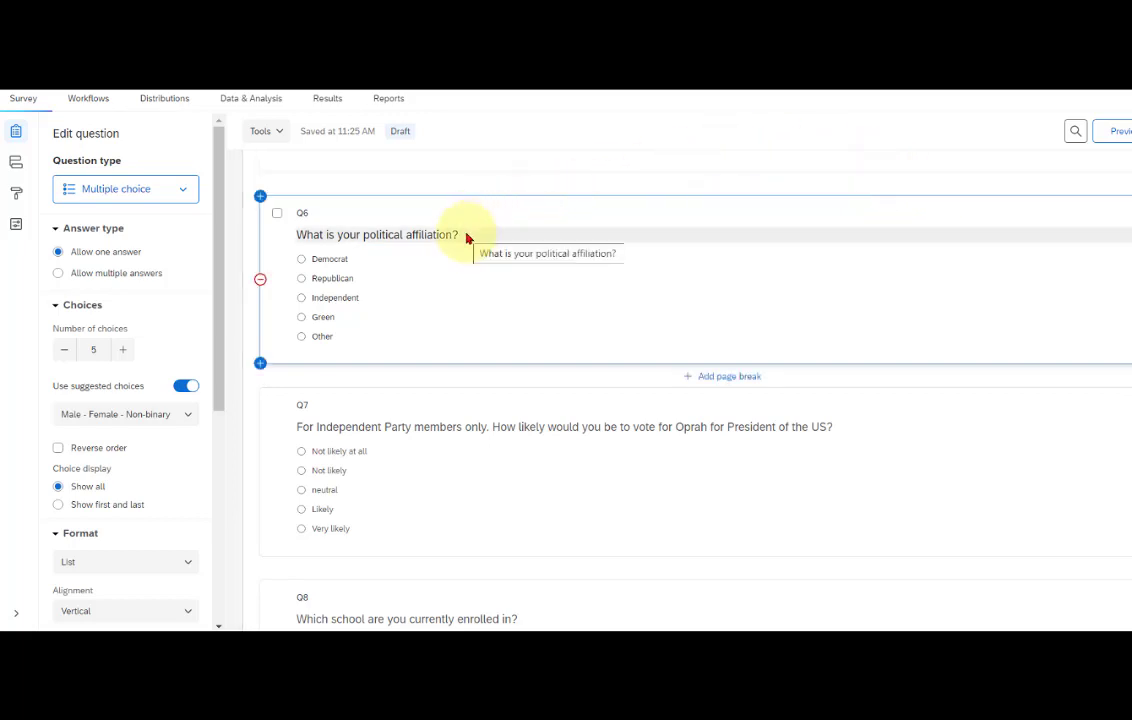
mouse_move(476, 238)
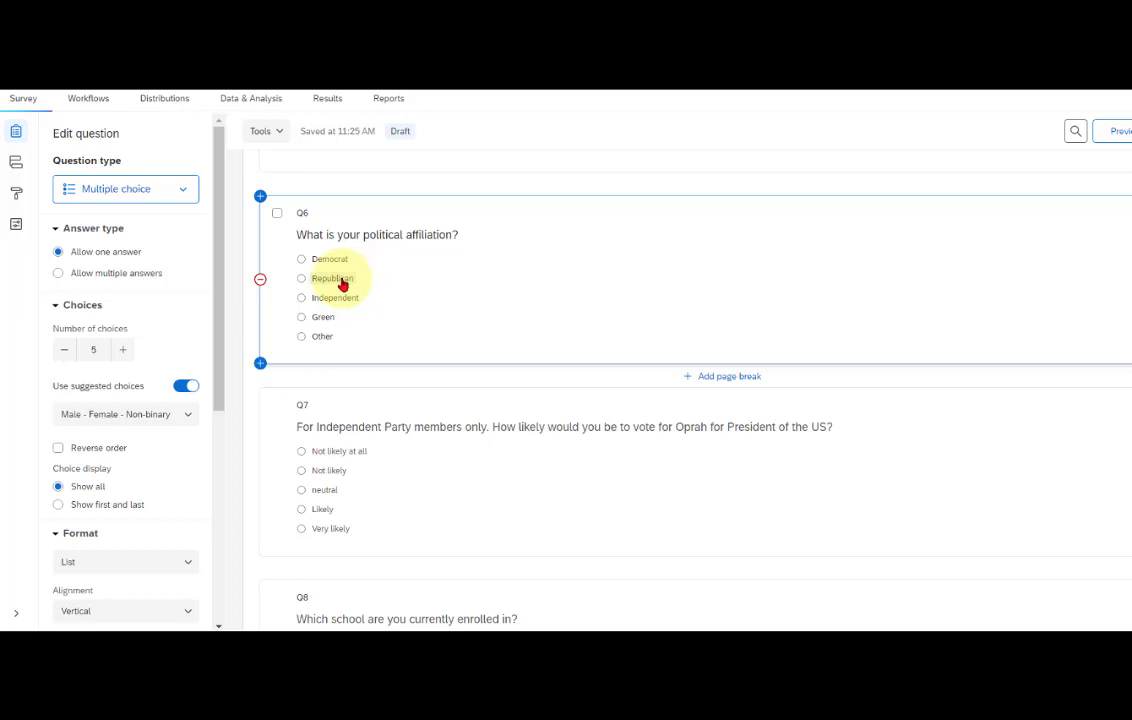
mouse_move(334, 303)
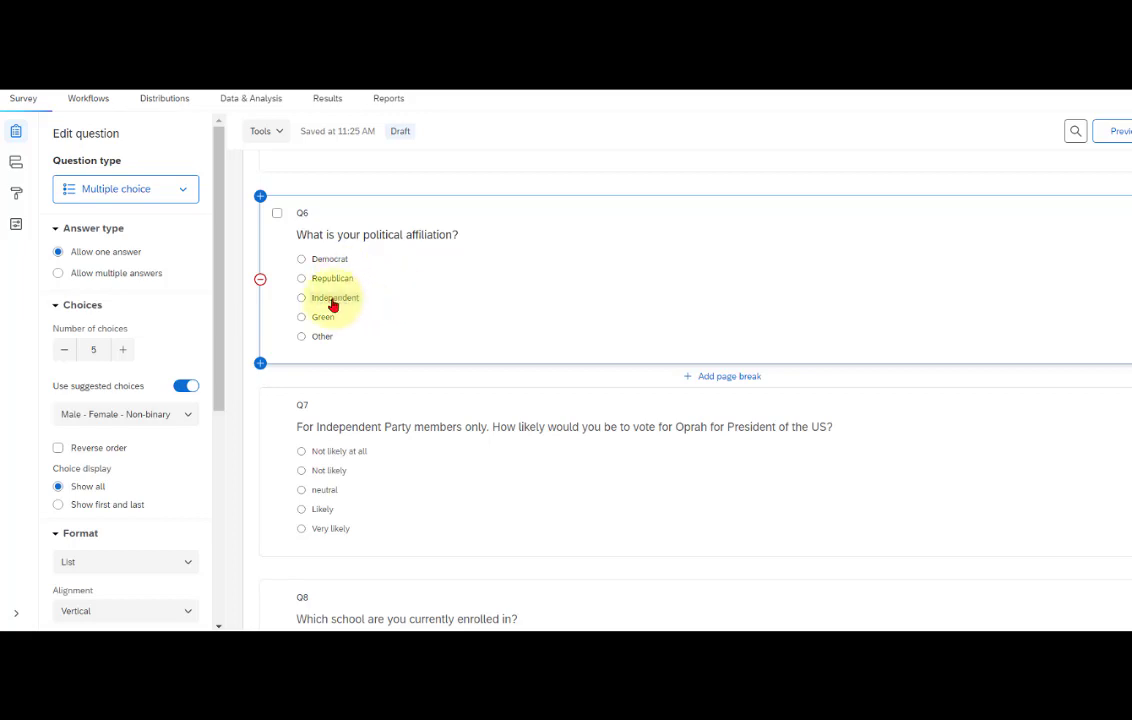
mouse_move(330, 330)
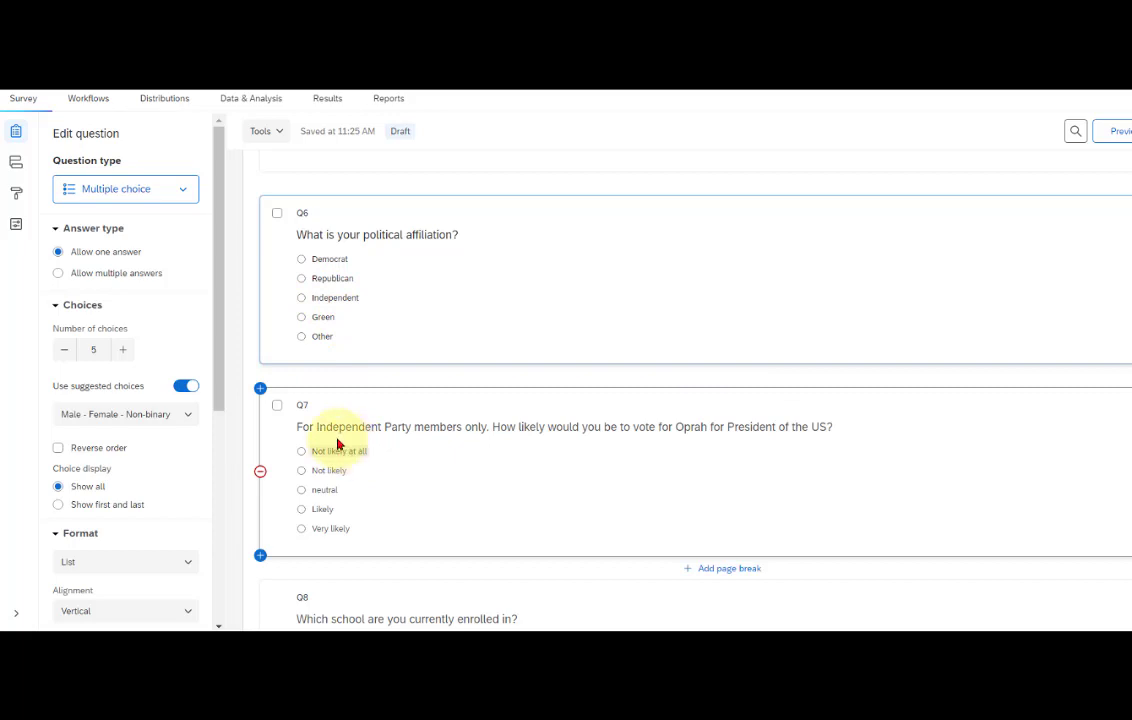
mouse_move(310, 427)
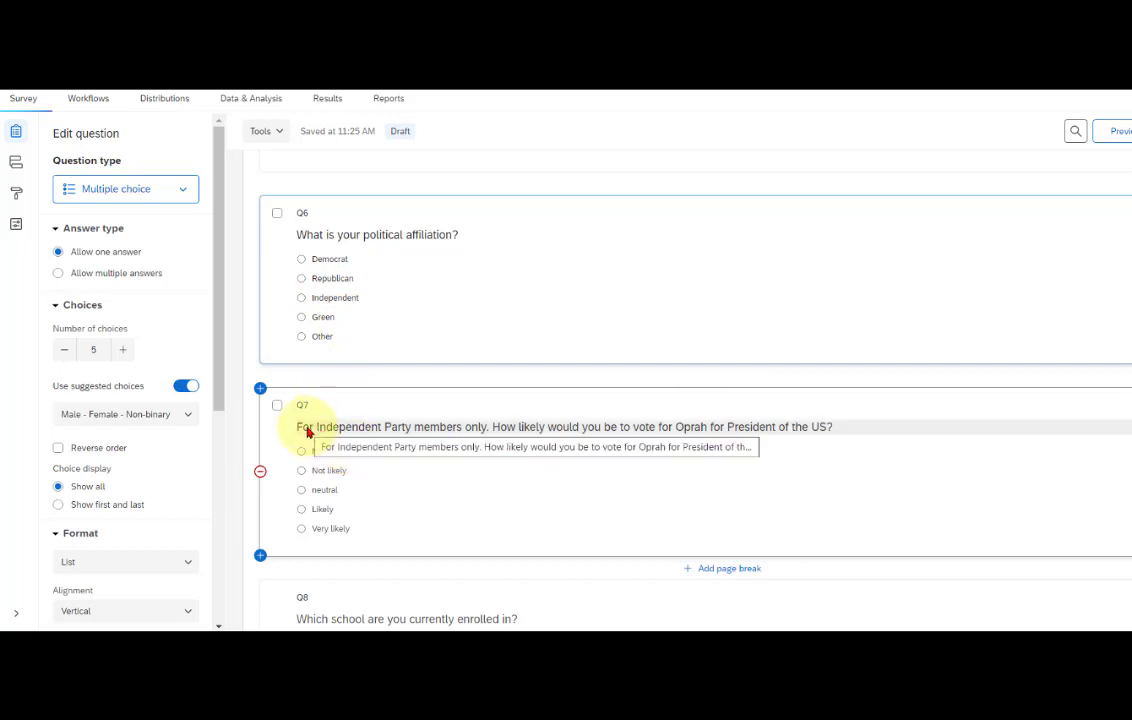
mouse_move(408, 432)
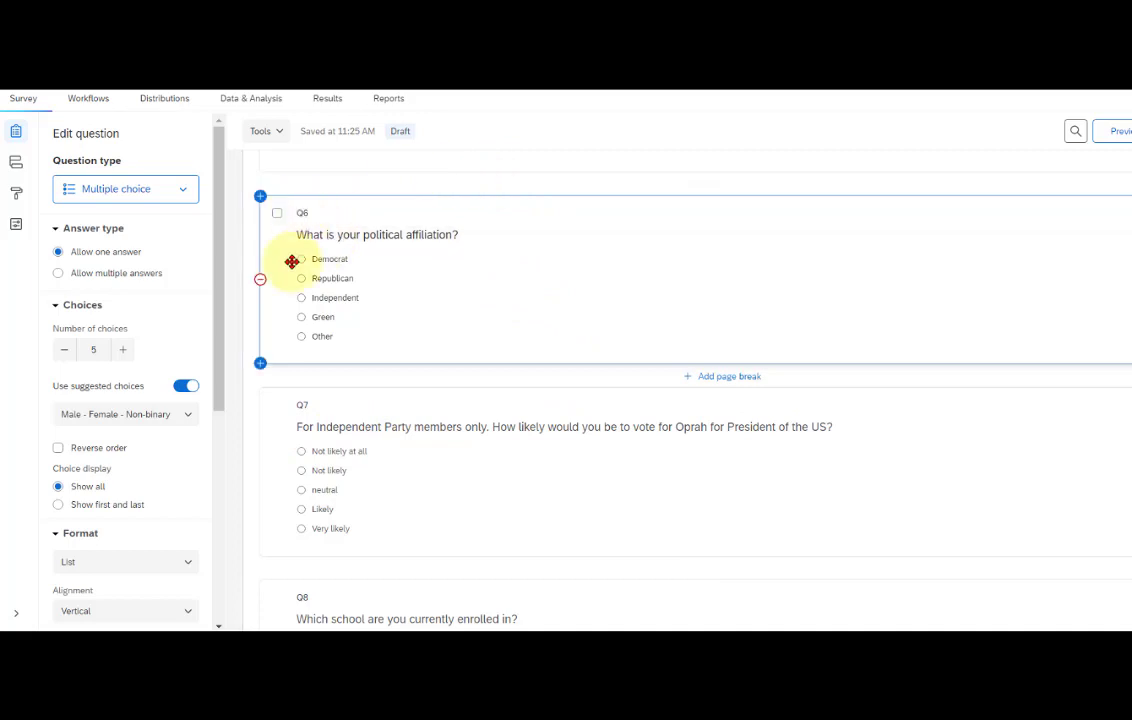
mouse_move(410, 280)
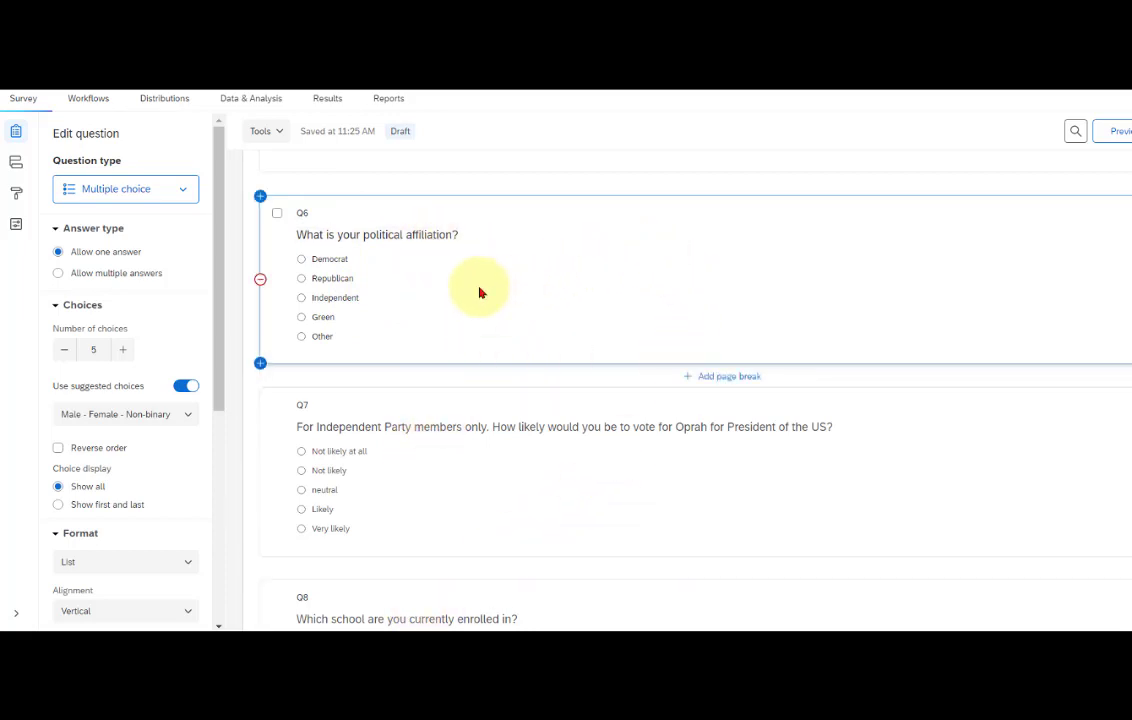
mouse_move(511, 264)
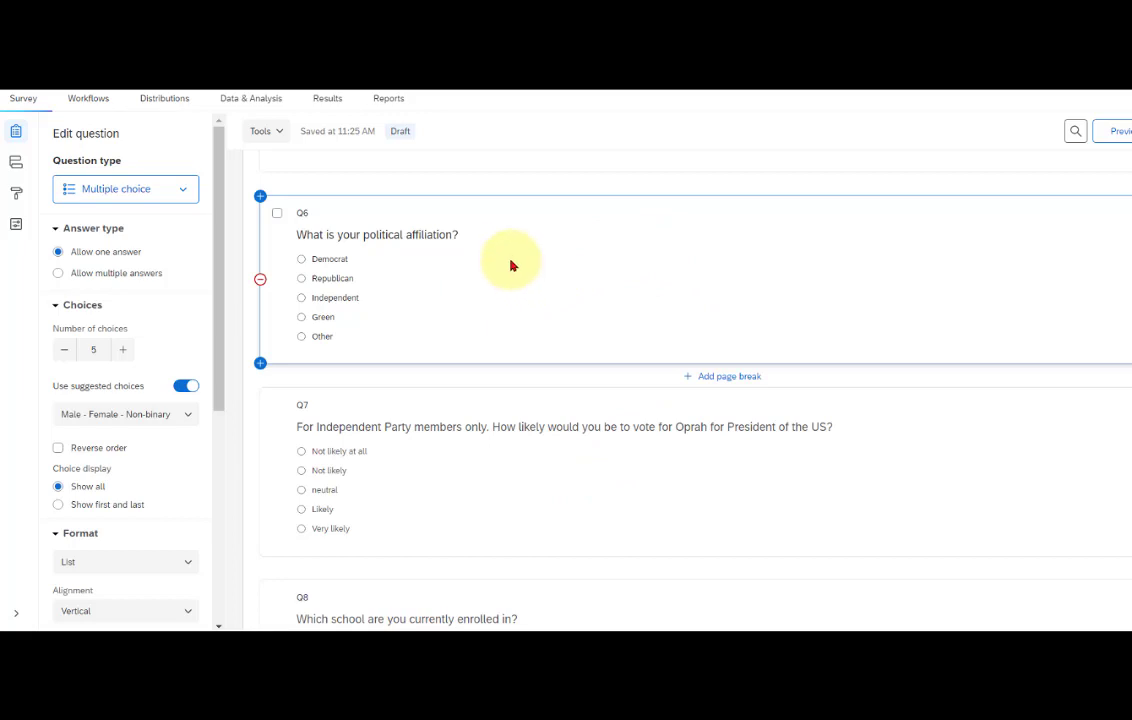
mouse_move(262, 300)
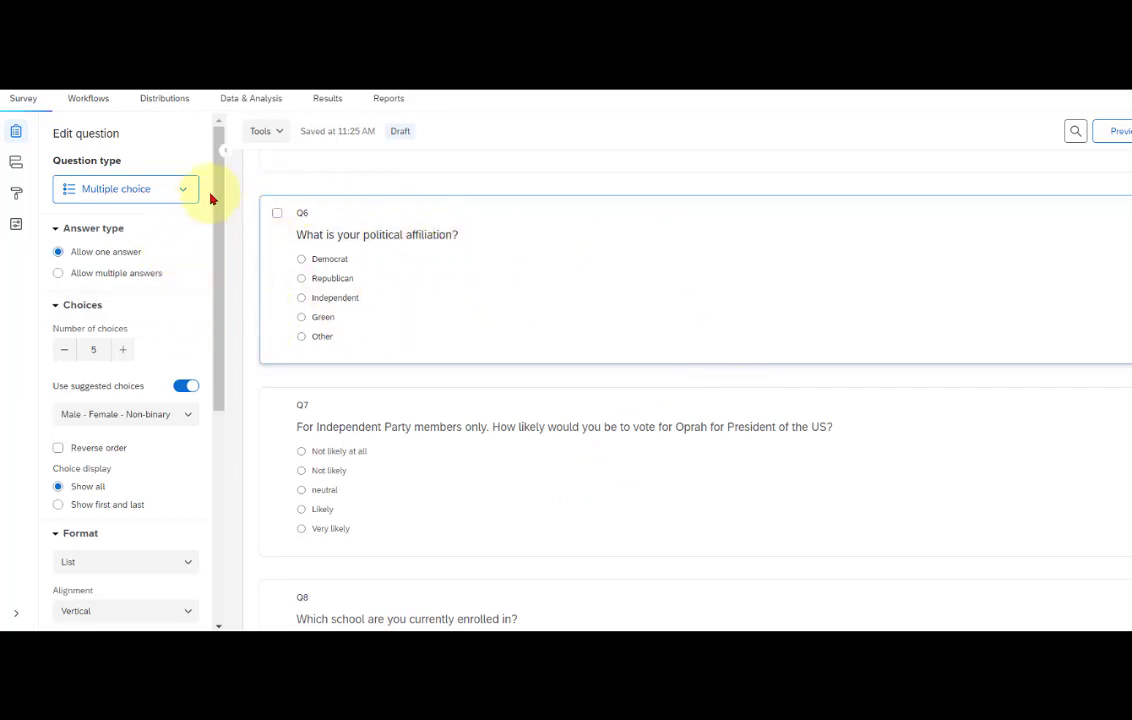
Add a Q6 skip rule sending respondents who select Democrat to Q8, and save it
scroll("down", 3)
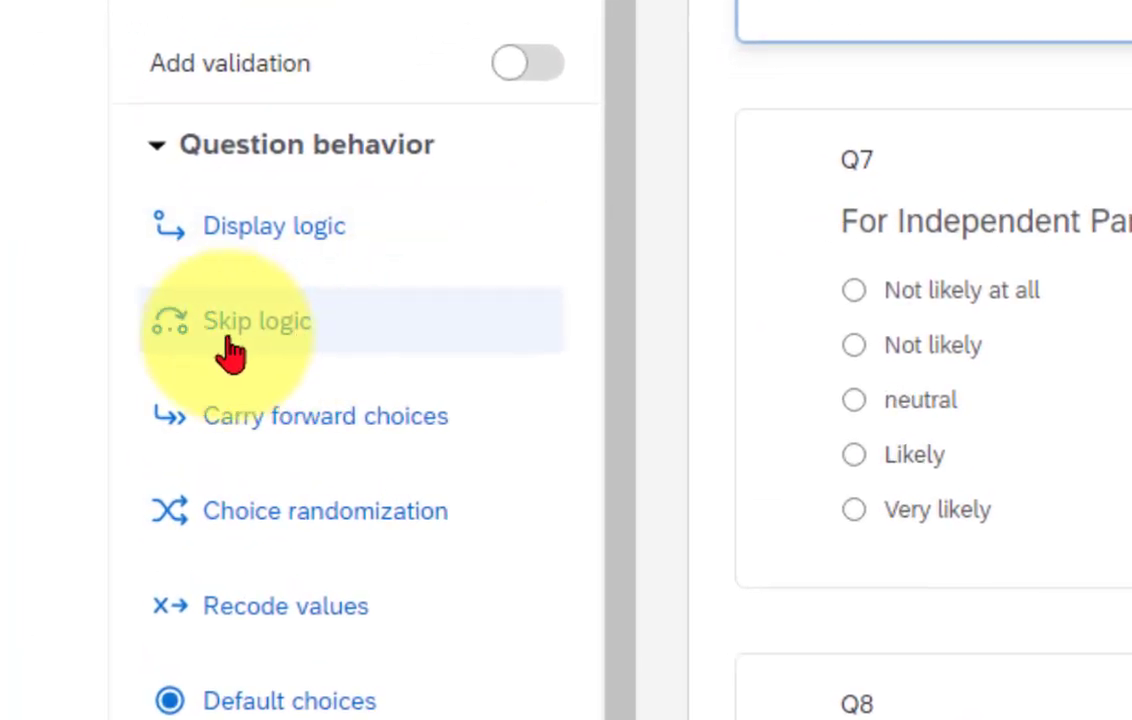
left_click(257, 320)
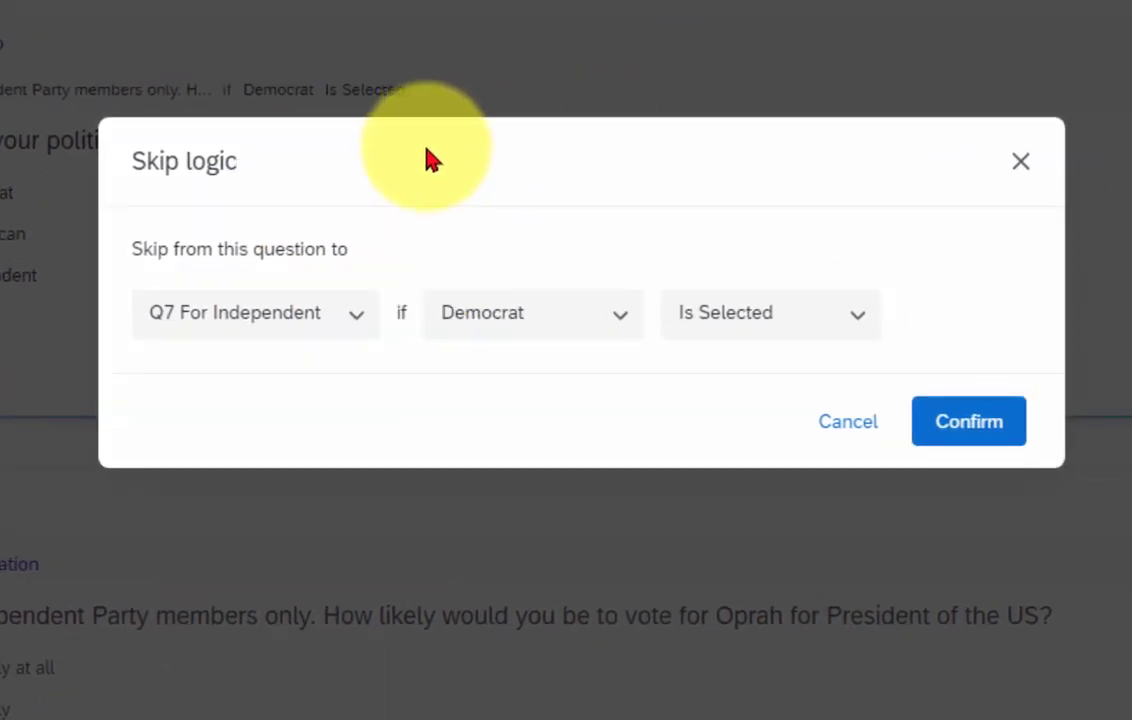
mouse_move(500, 165)
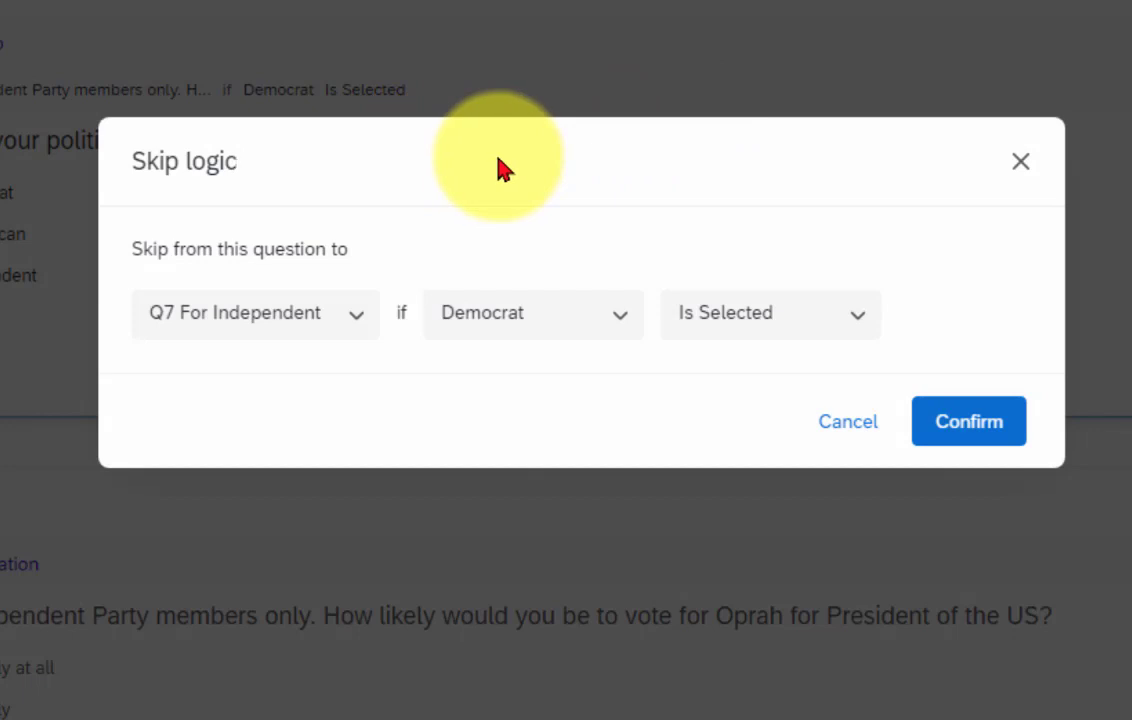
mouse_move(447, 152)
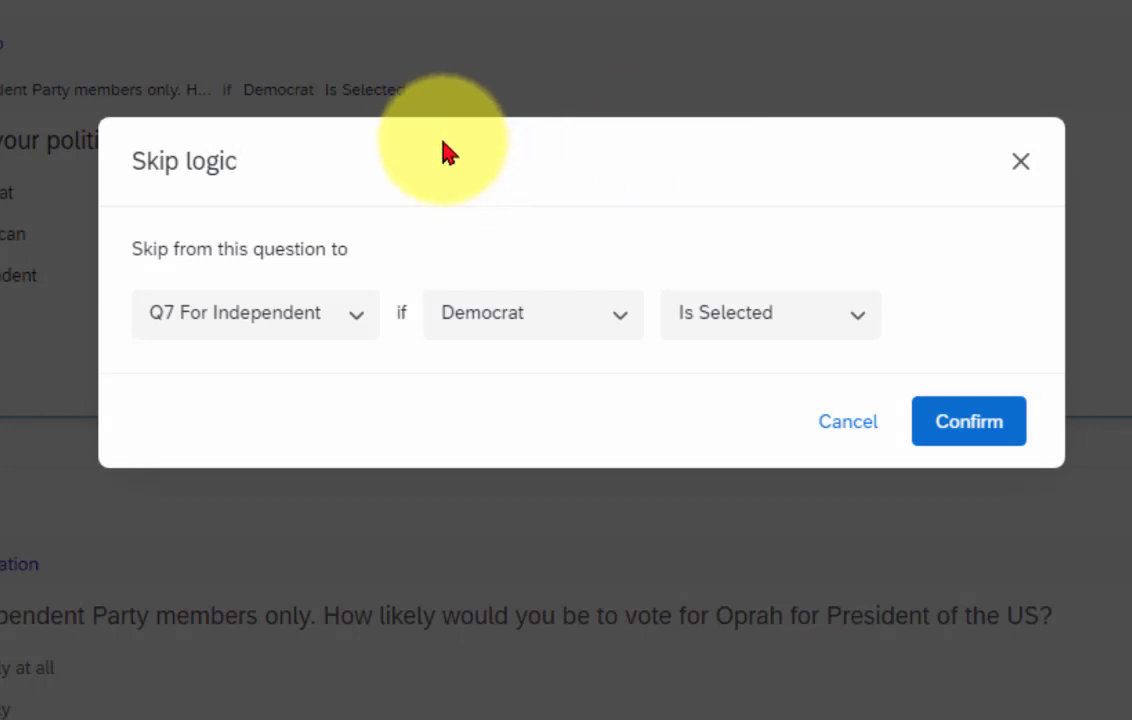
mouse_move(303, 152)
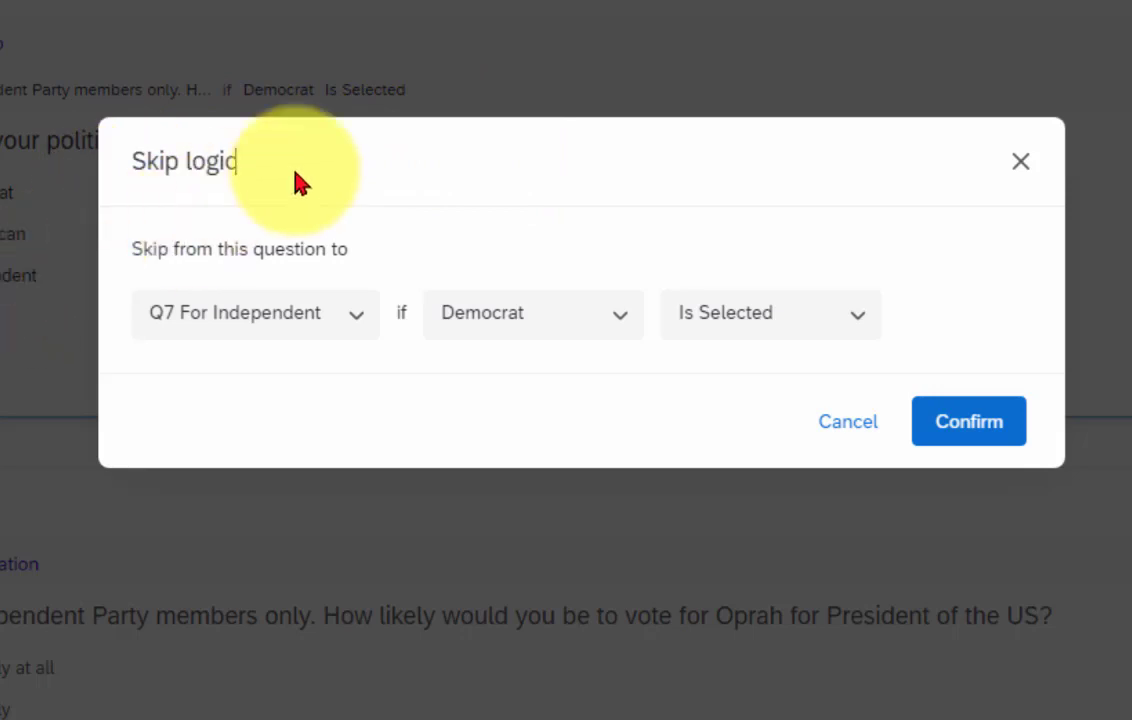
mouse_move(175, 360)
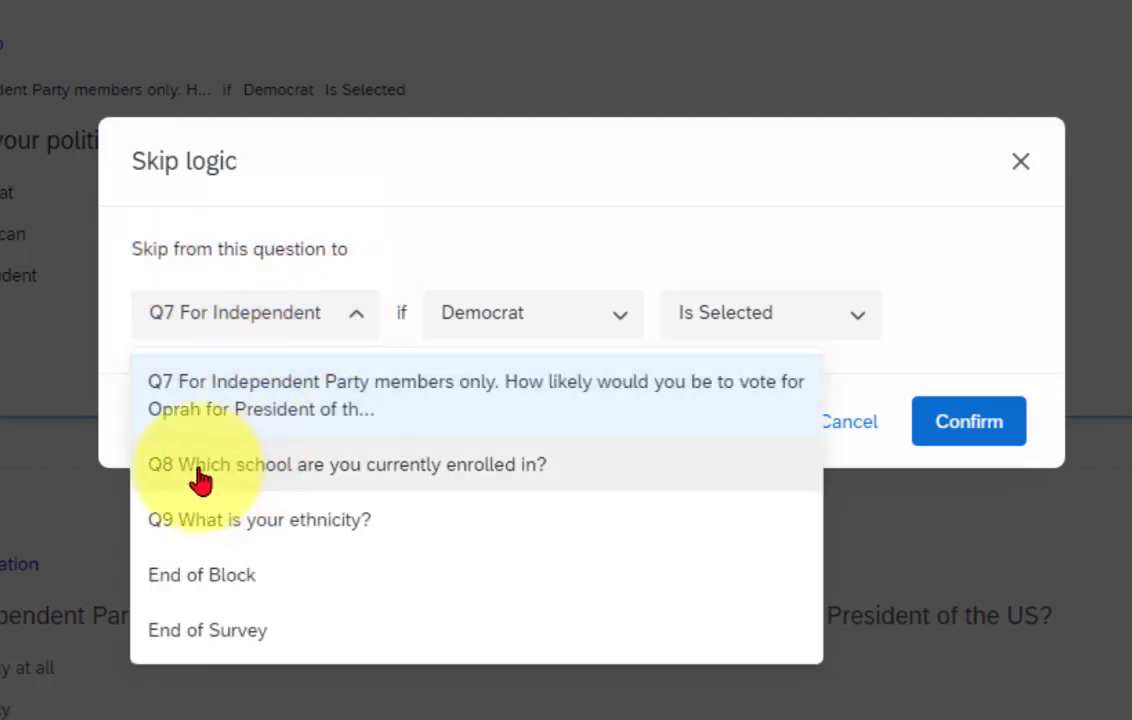
left_click(347, 464)
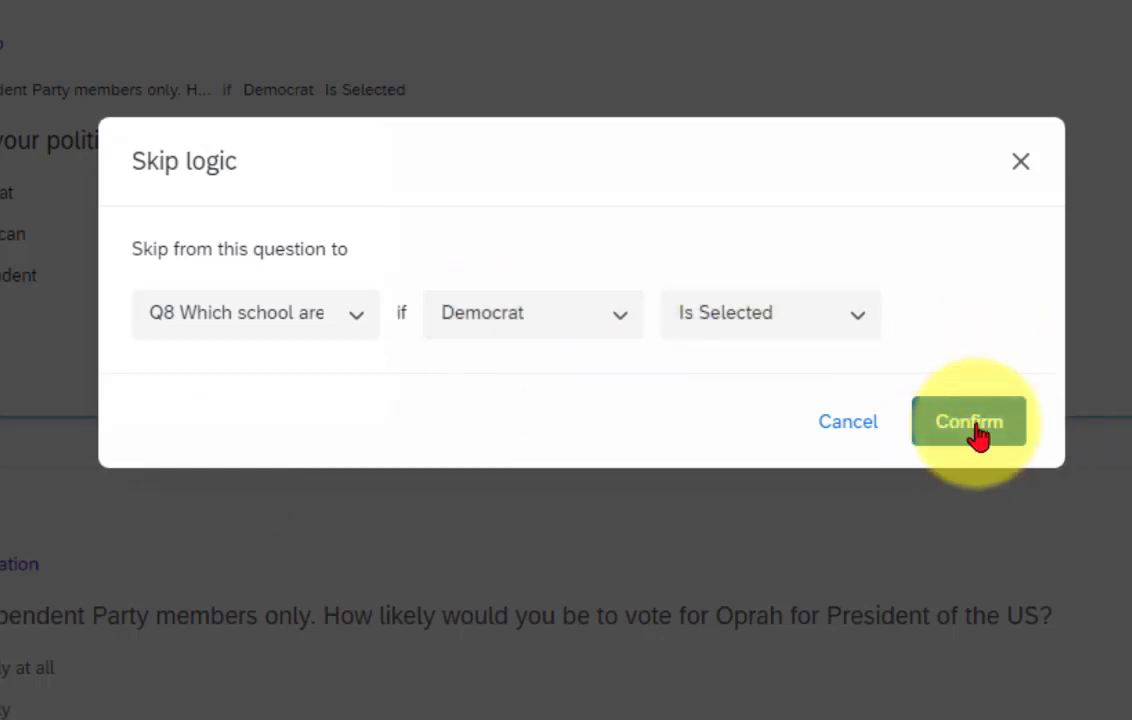
left_click(967, 421)
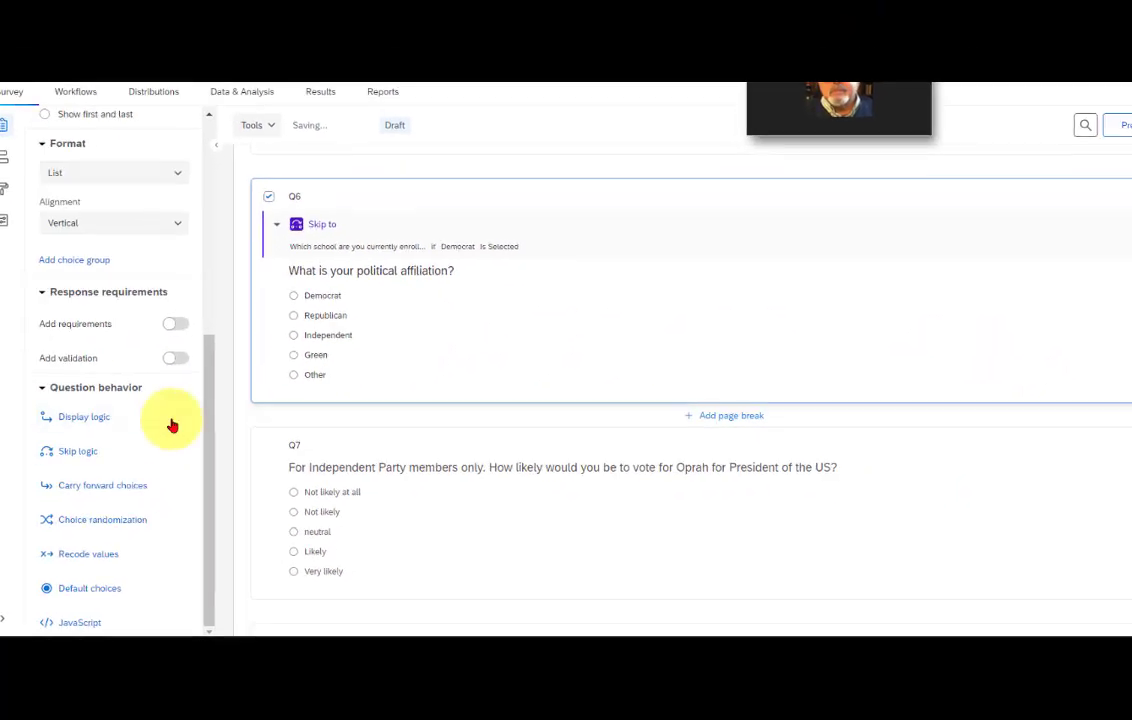
Add a Q6 skip rule sending Republican respondents to Q8
left_click(78, 451)
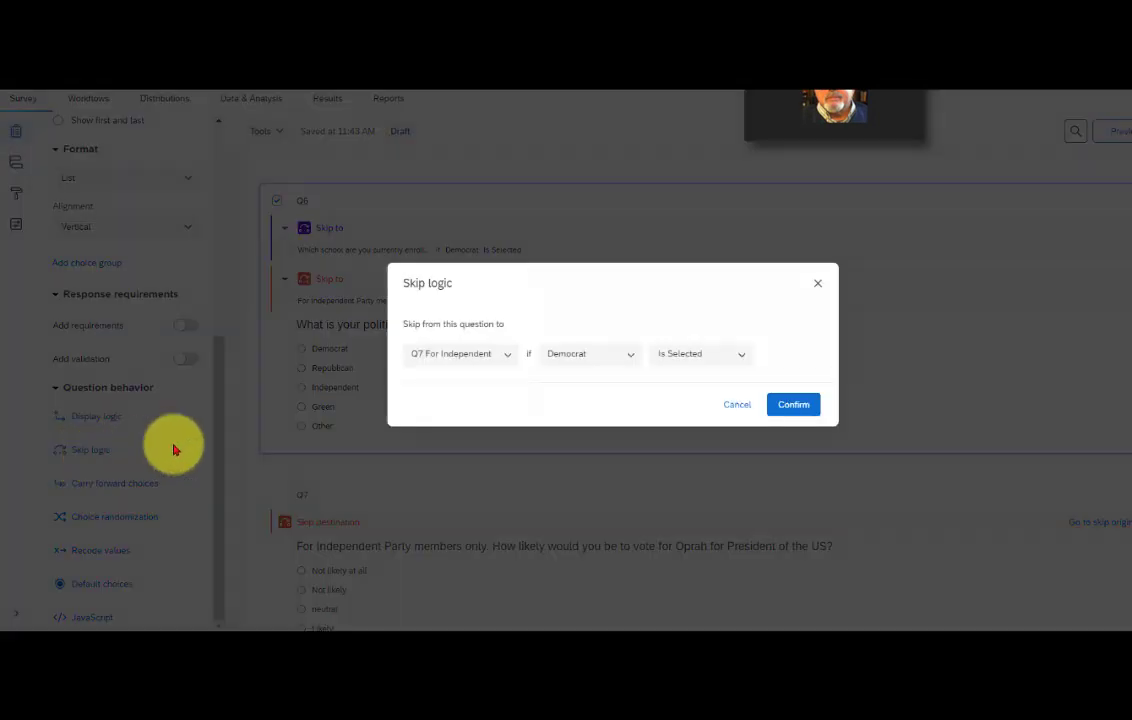
left_click(460, 353)
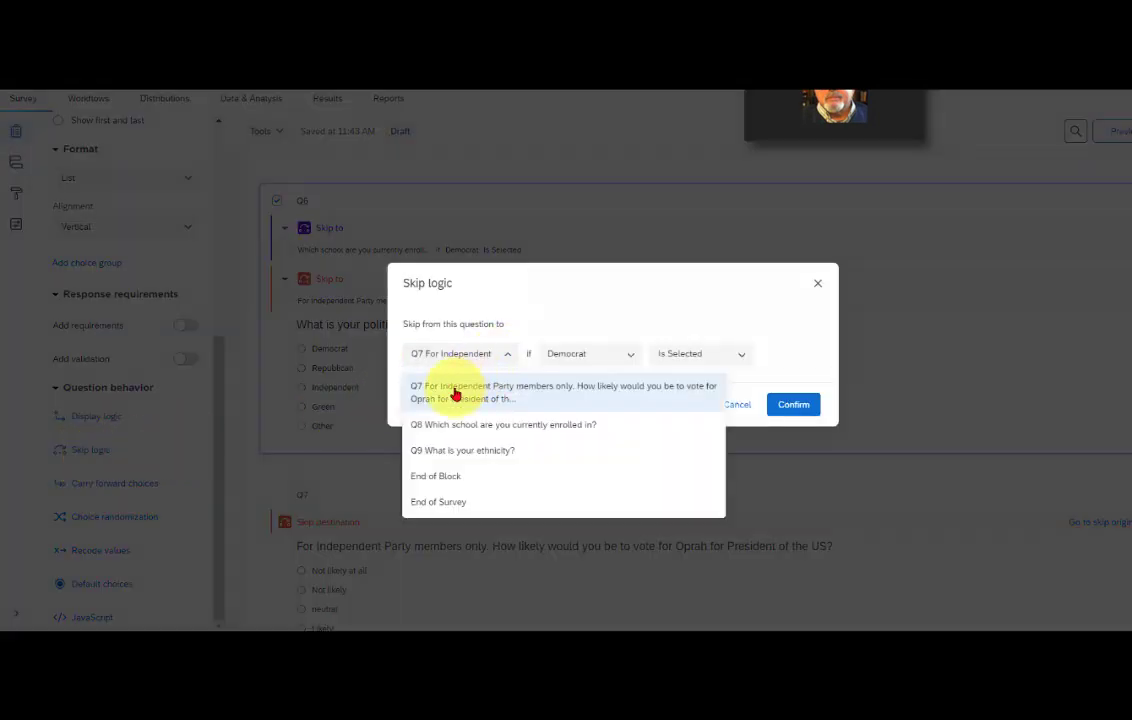
left_click(503, 424)
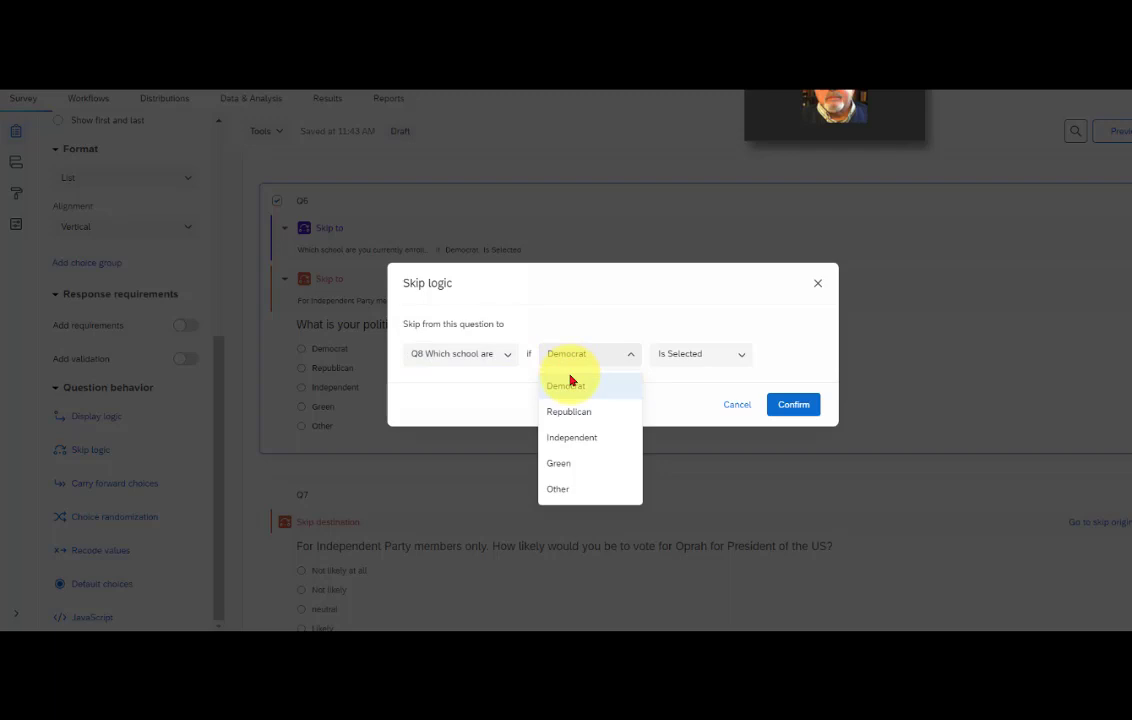
left_click(569, 411)
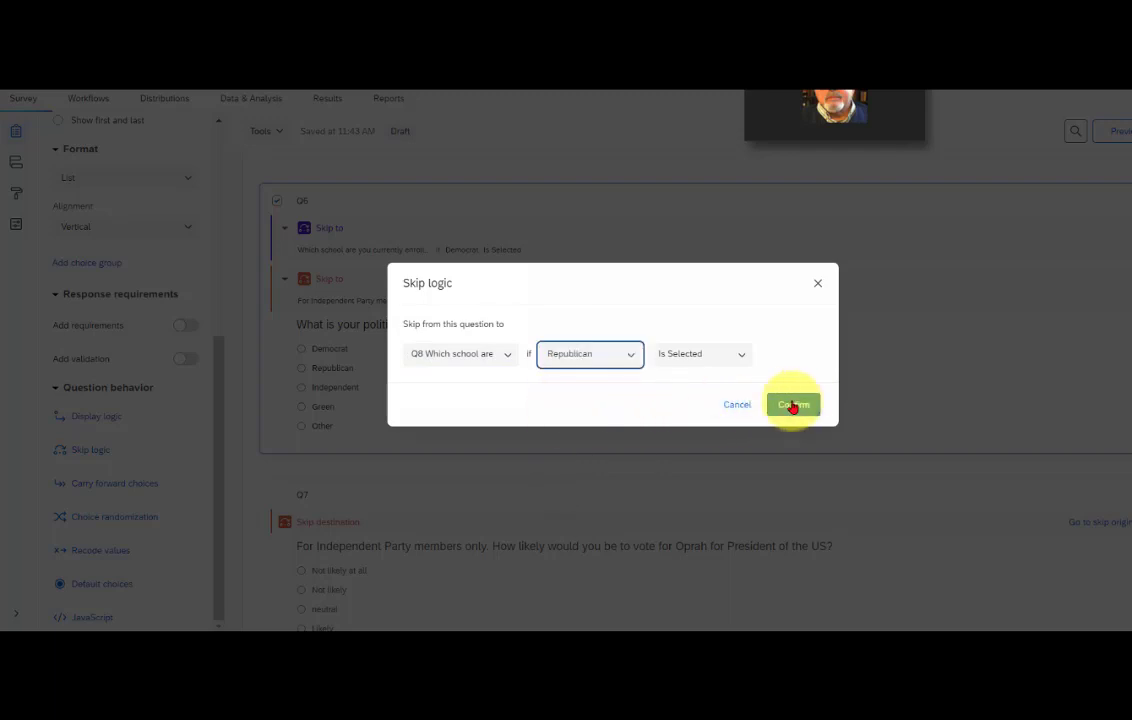
left_click(792, 404)
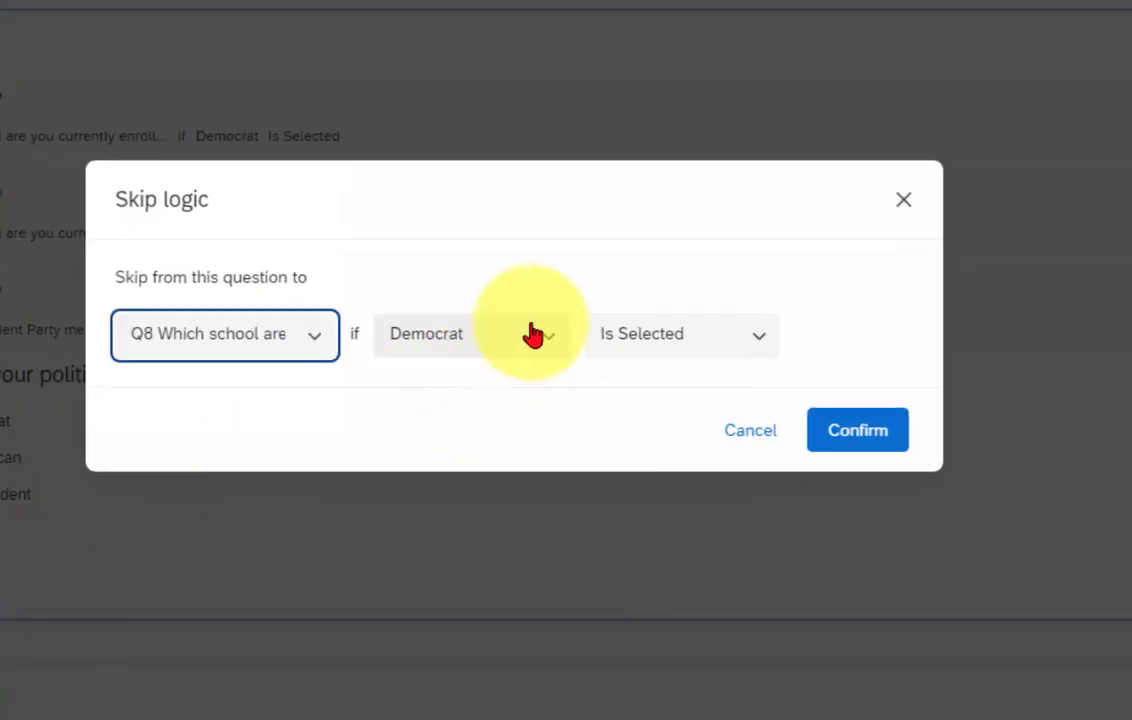
Add a Q6 skip rule sending Green respondents to Q8
left_click(470, 334)
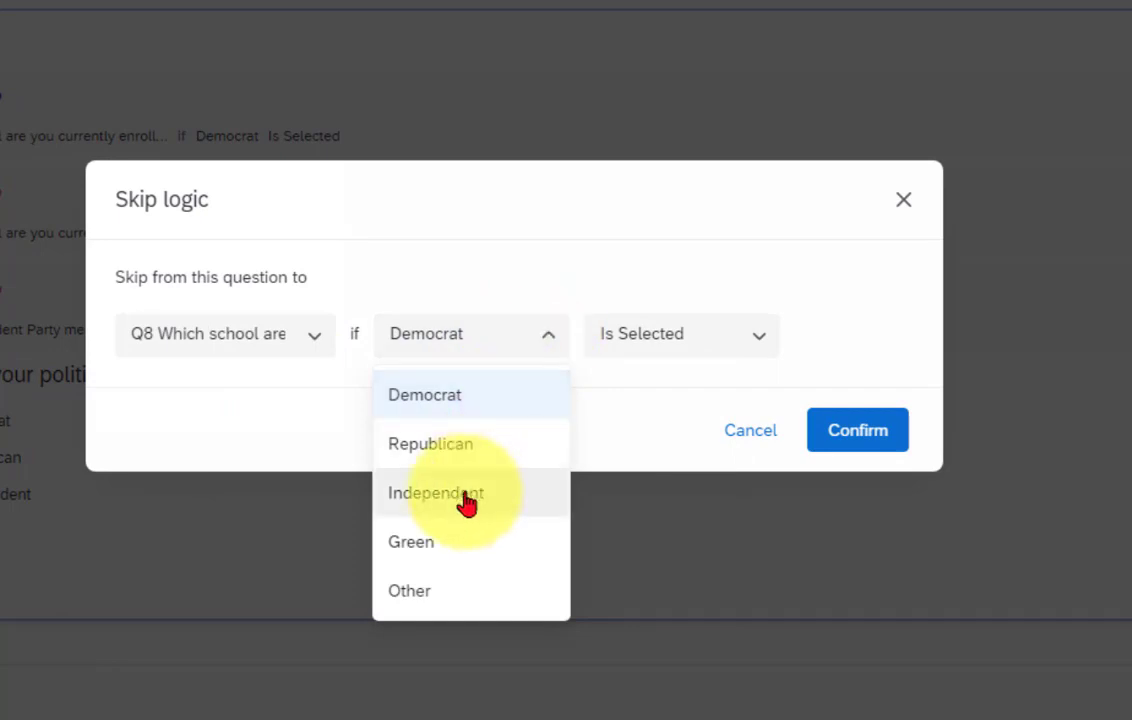
mouse_move(440, 520)
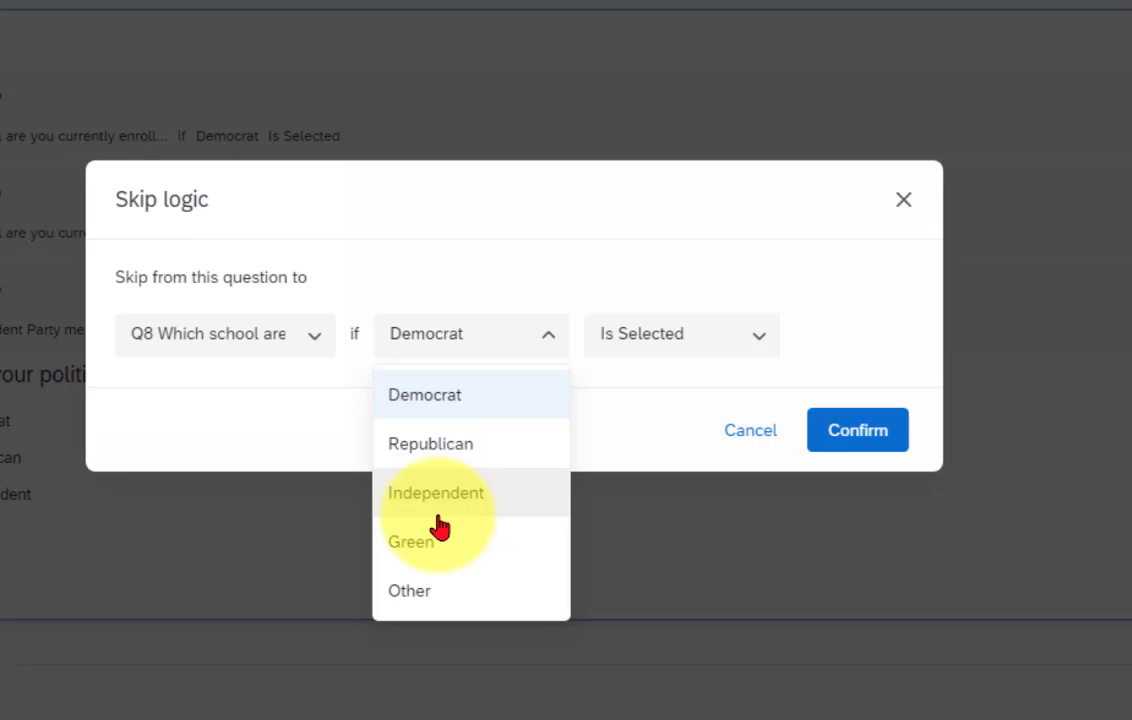
left_click(411, 541)
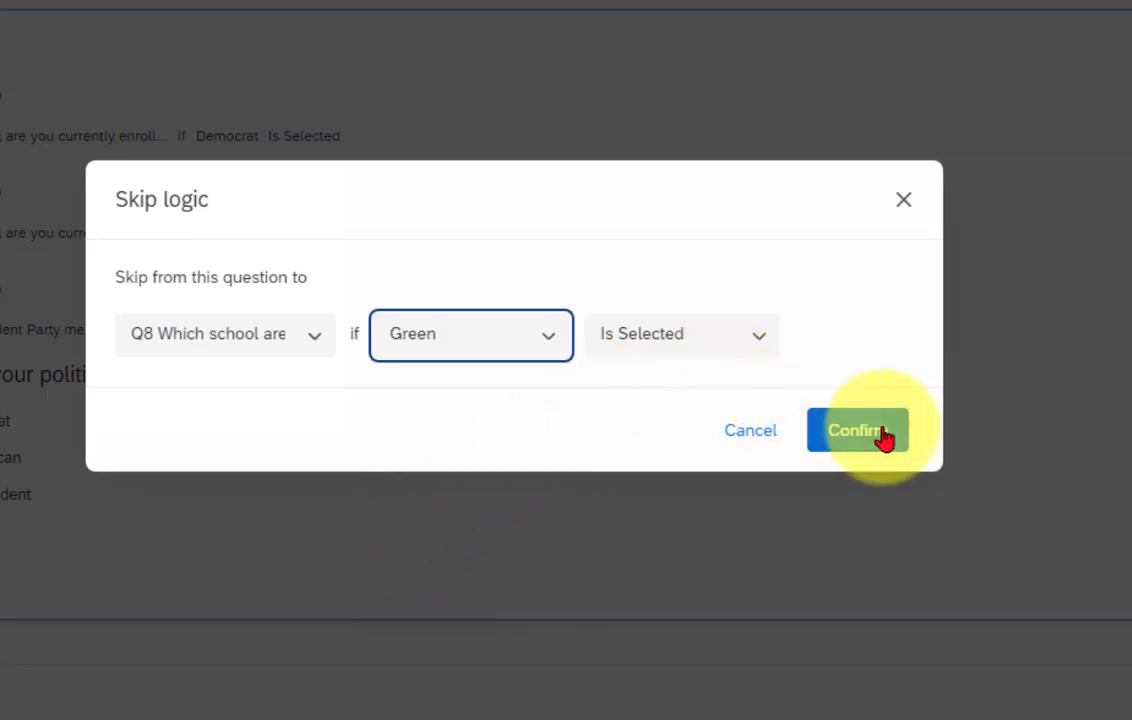
left_click(857, 430)
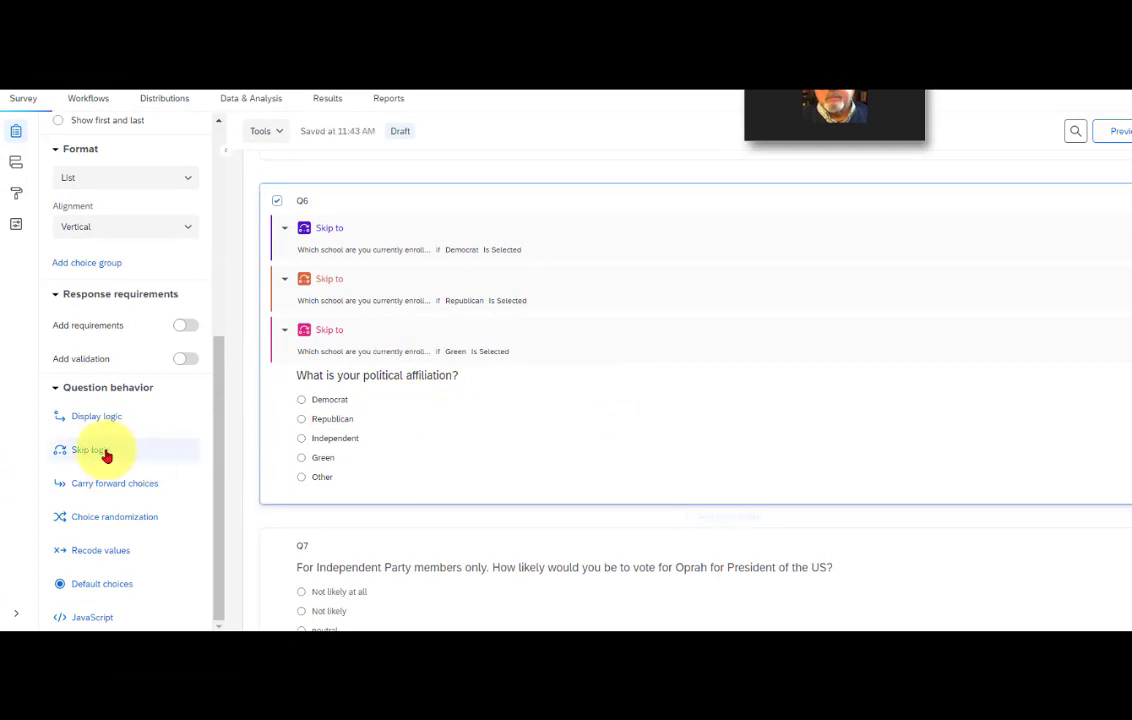
Add a fourth Q6 skip rule sending respondents who select Other to Q8
left_click(88, 449)
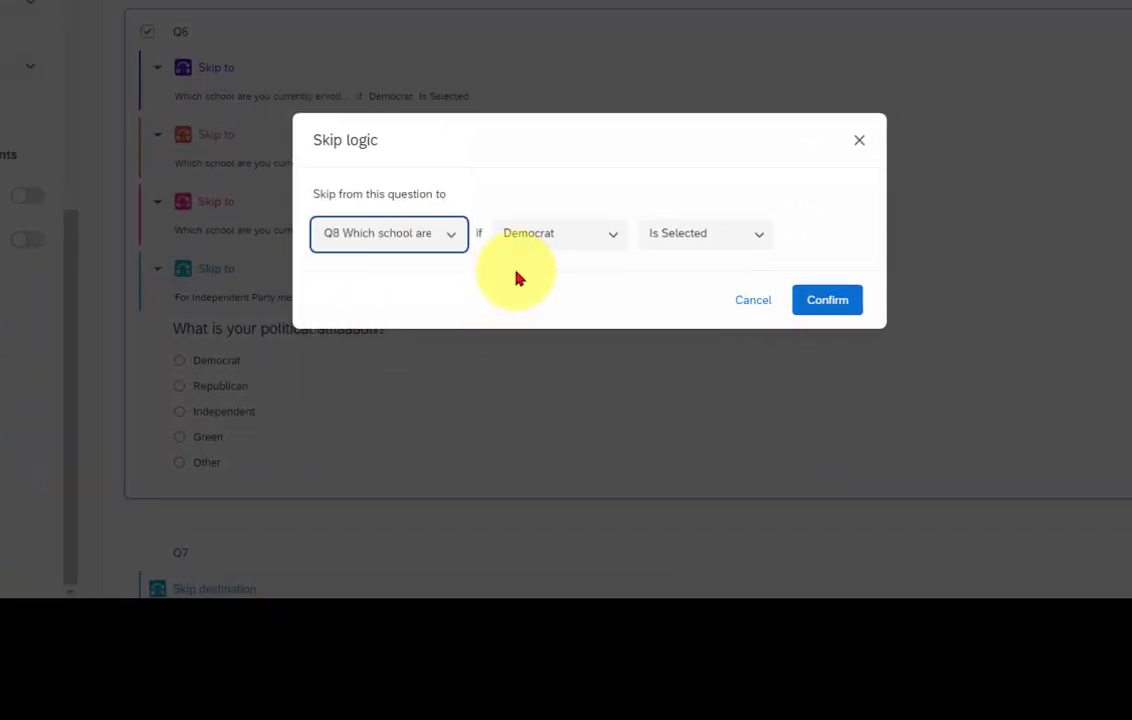
left_click(558, 233)
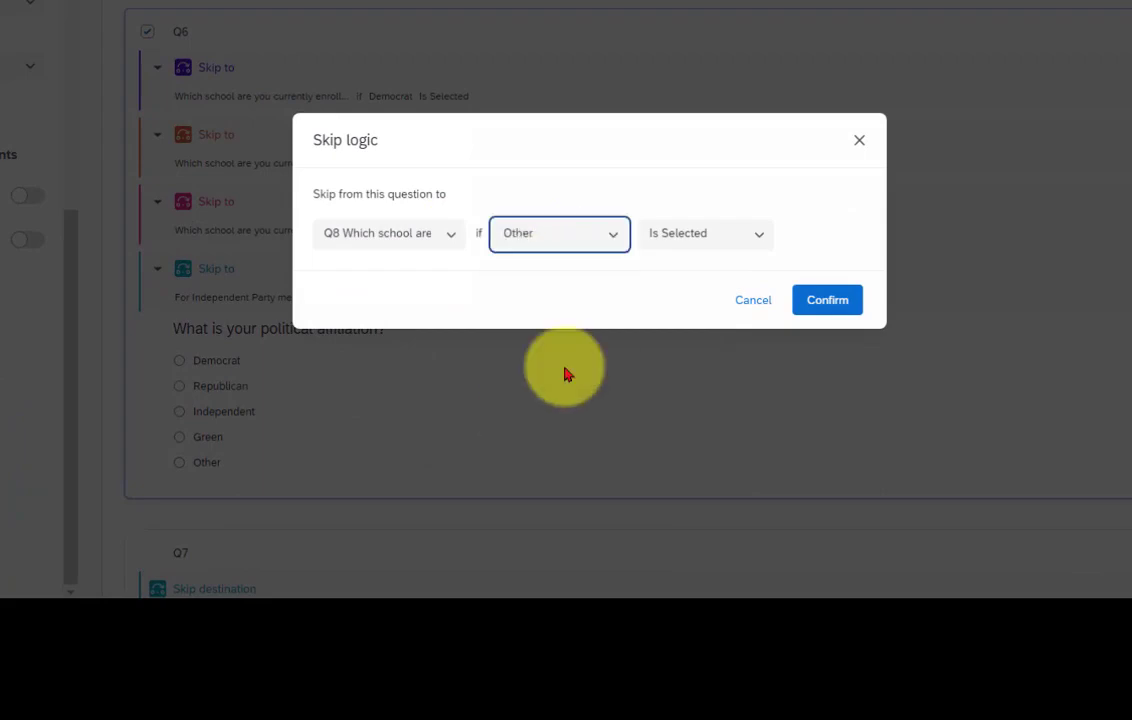
left_click(826, 299)
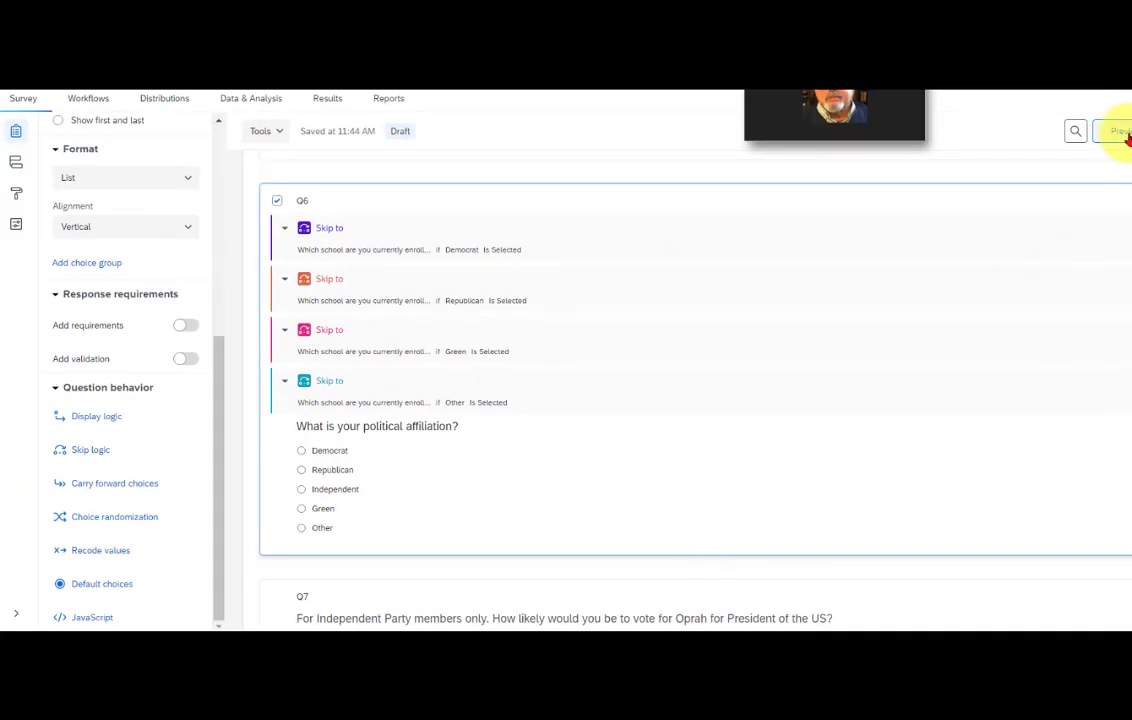
Preview the survey, submit Democrat, and check that it skips to the school question
left_click(1118, 131)
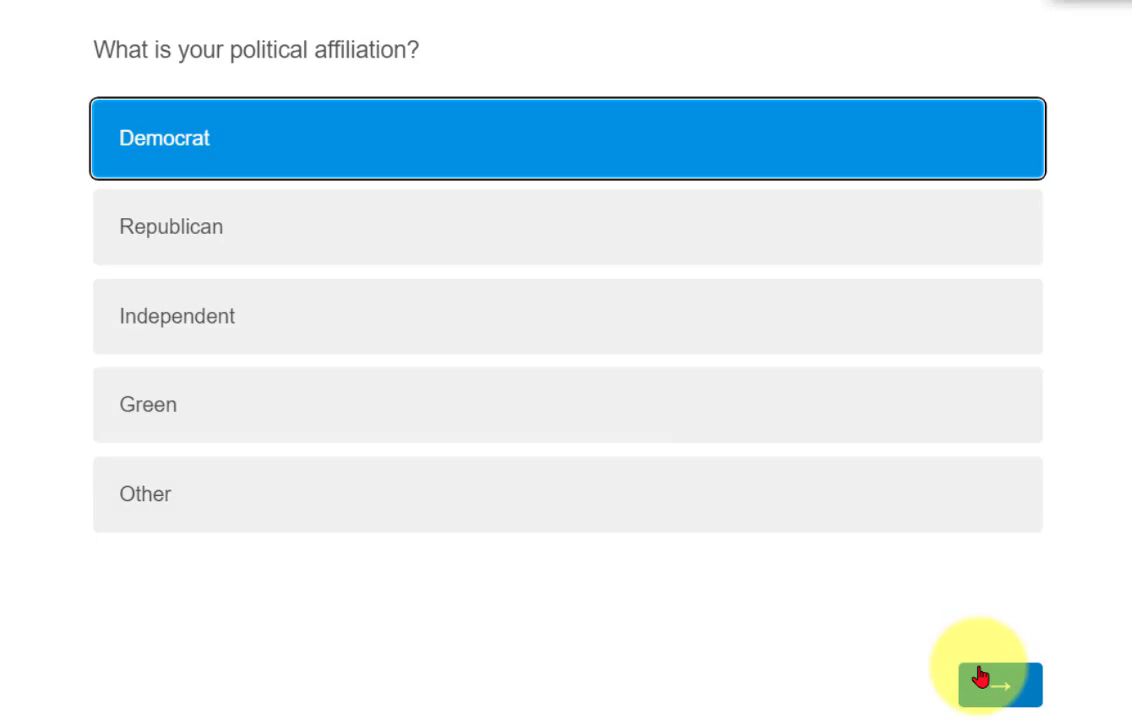
left_click(997, 684)
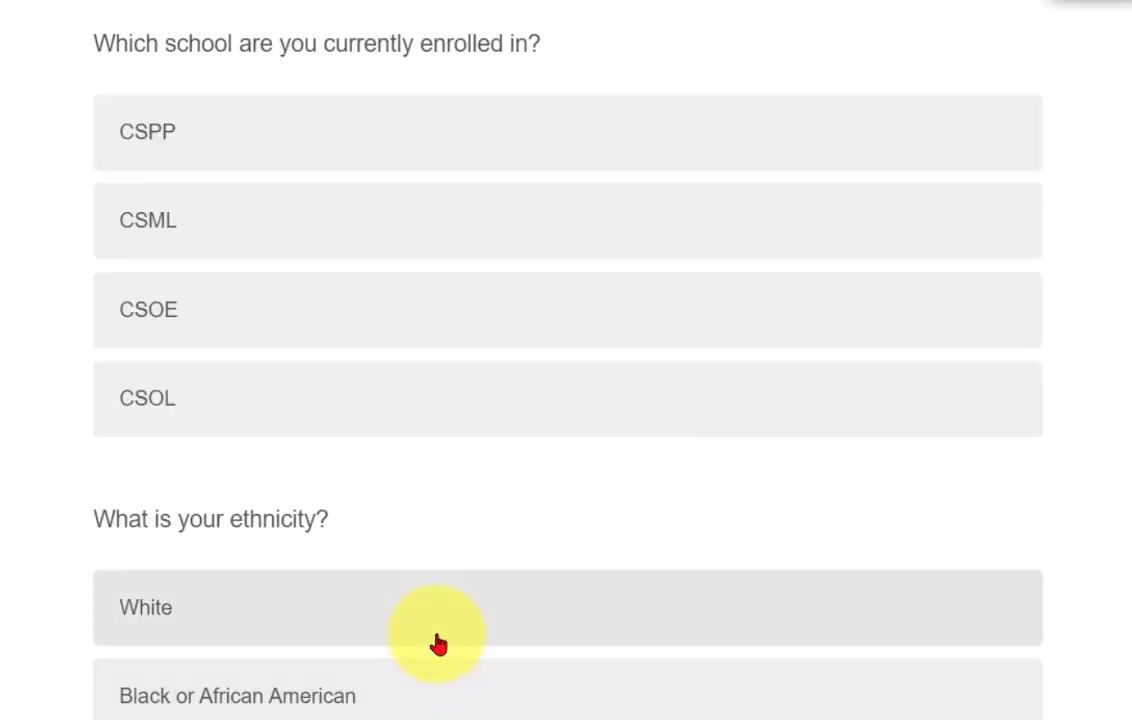
scroll("down", 3)
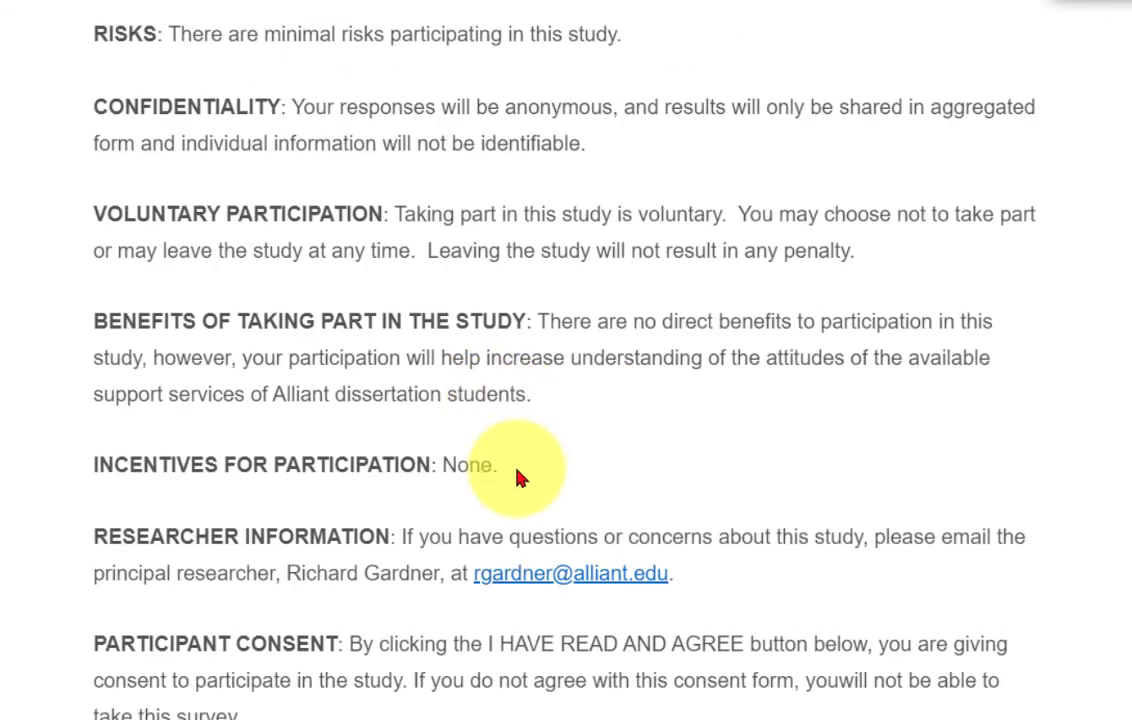
scroll("down", 3)
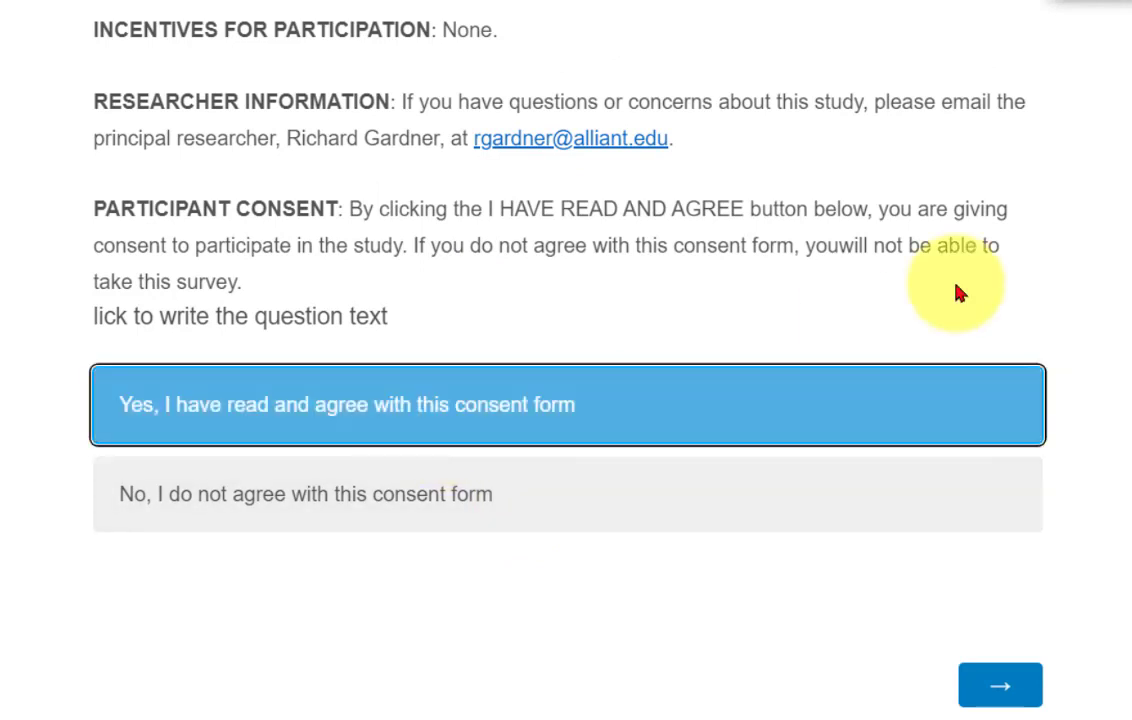
Answer the screening questions with Yes to 18+, choose Independent, and see the Independent-only question
left_click(999, 685)
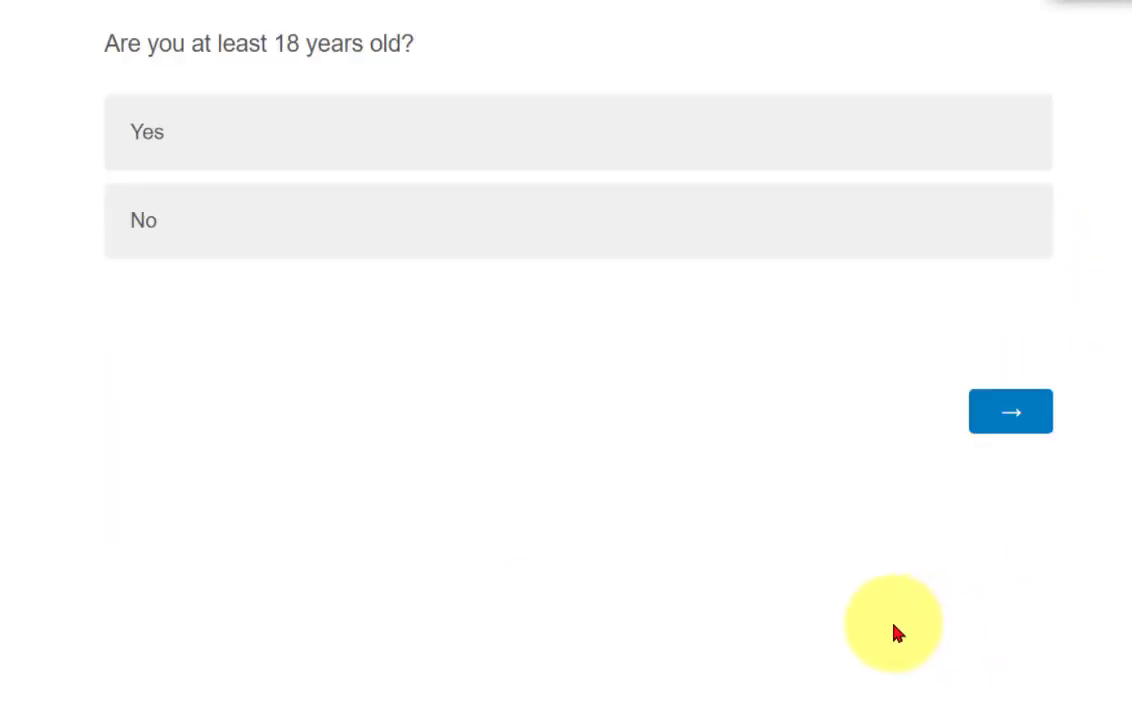
left_click(577, 131)
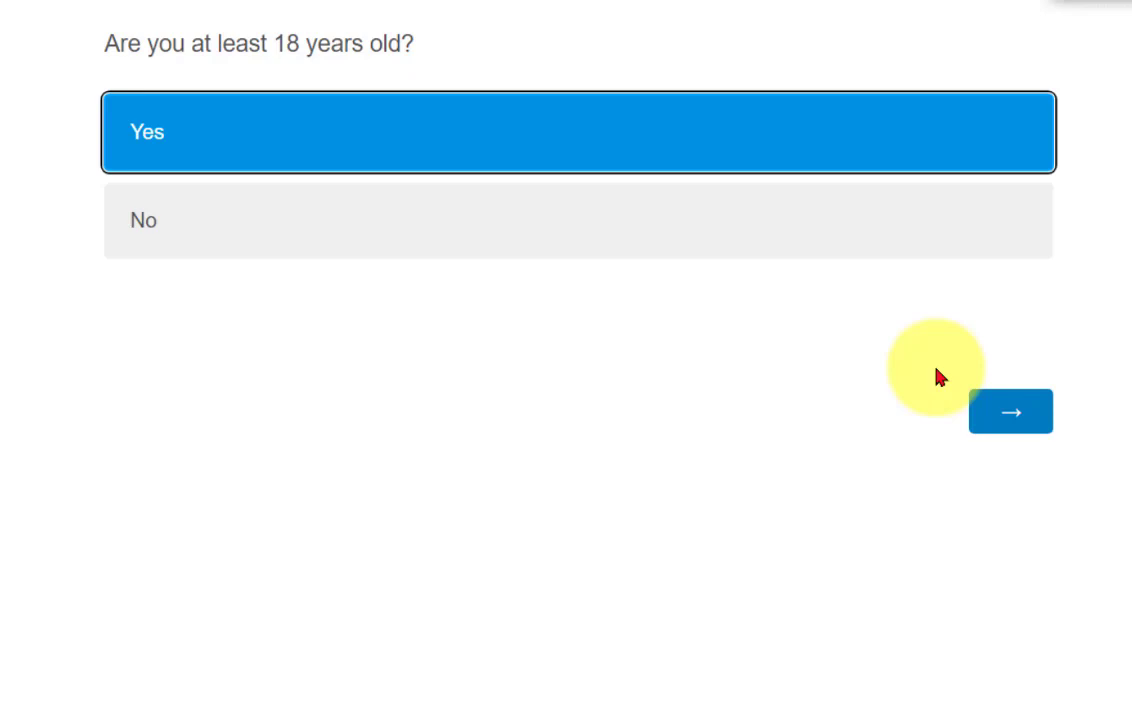
left_click(1010, 411)
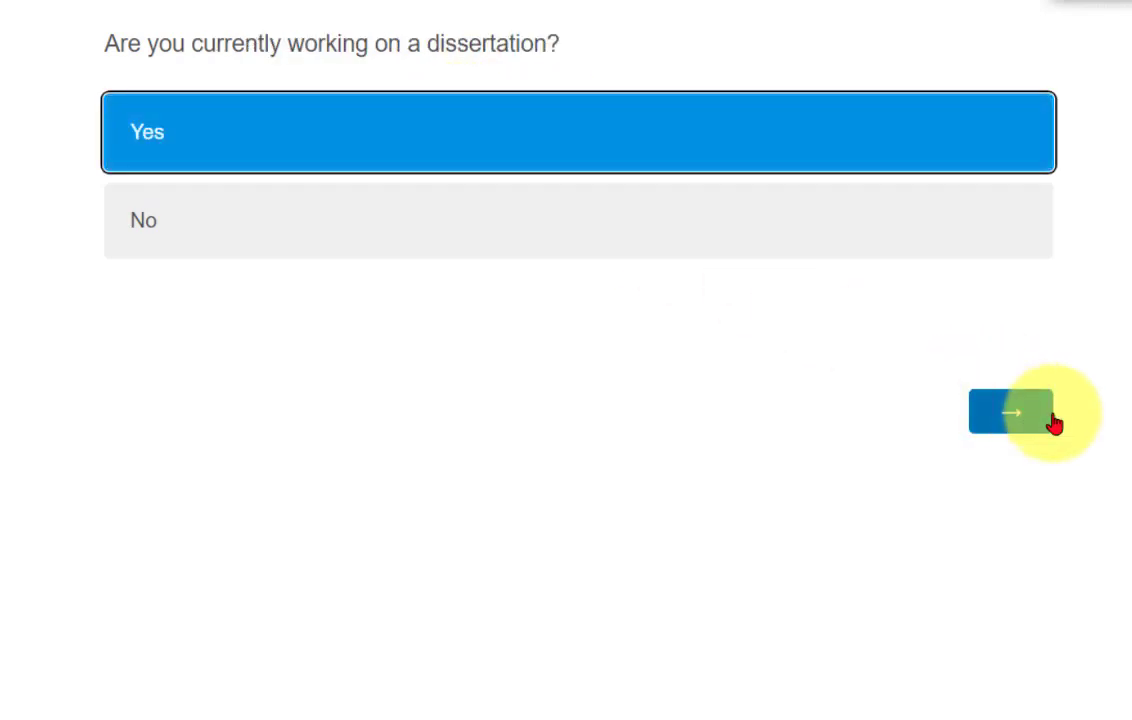
left_click(1010, 412)
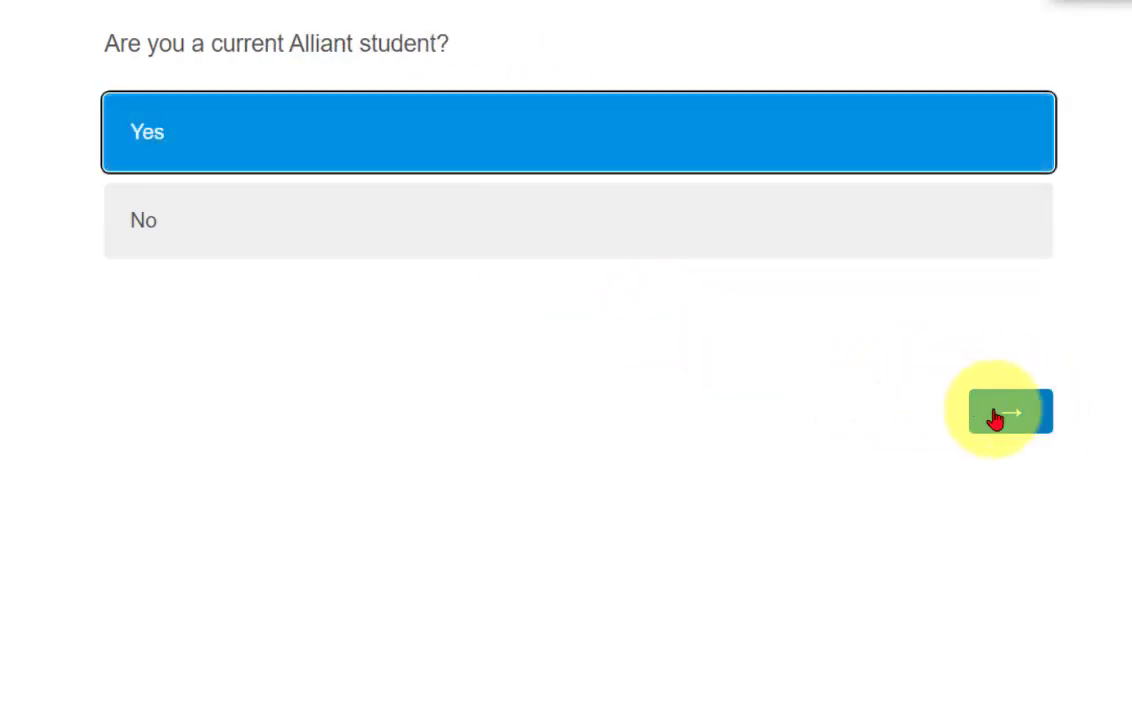
left_click(999, 411)
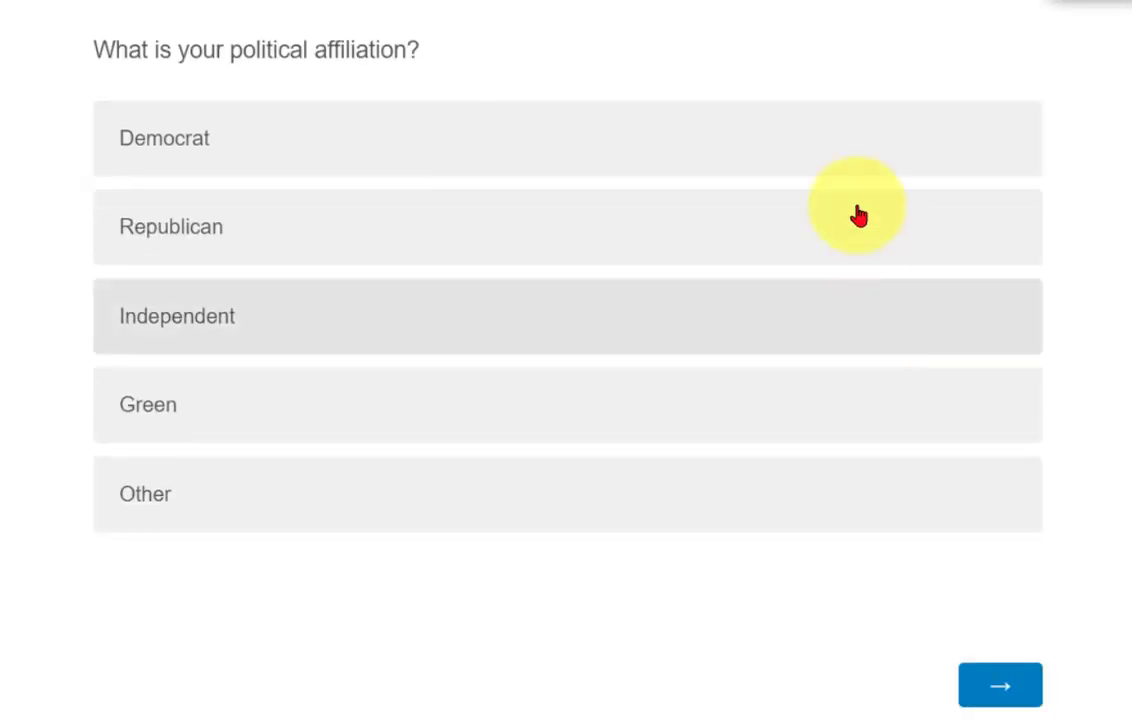
left_click(567, 316)
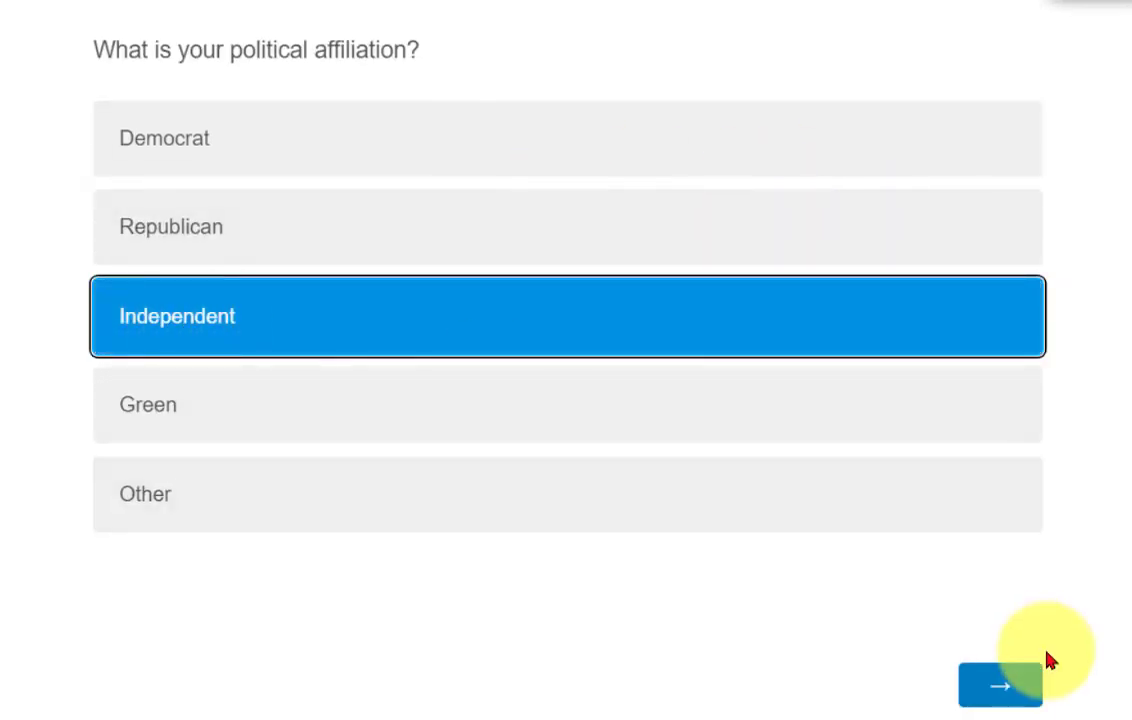
left_click(999, 684)
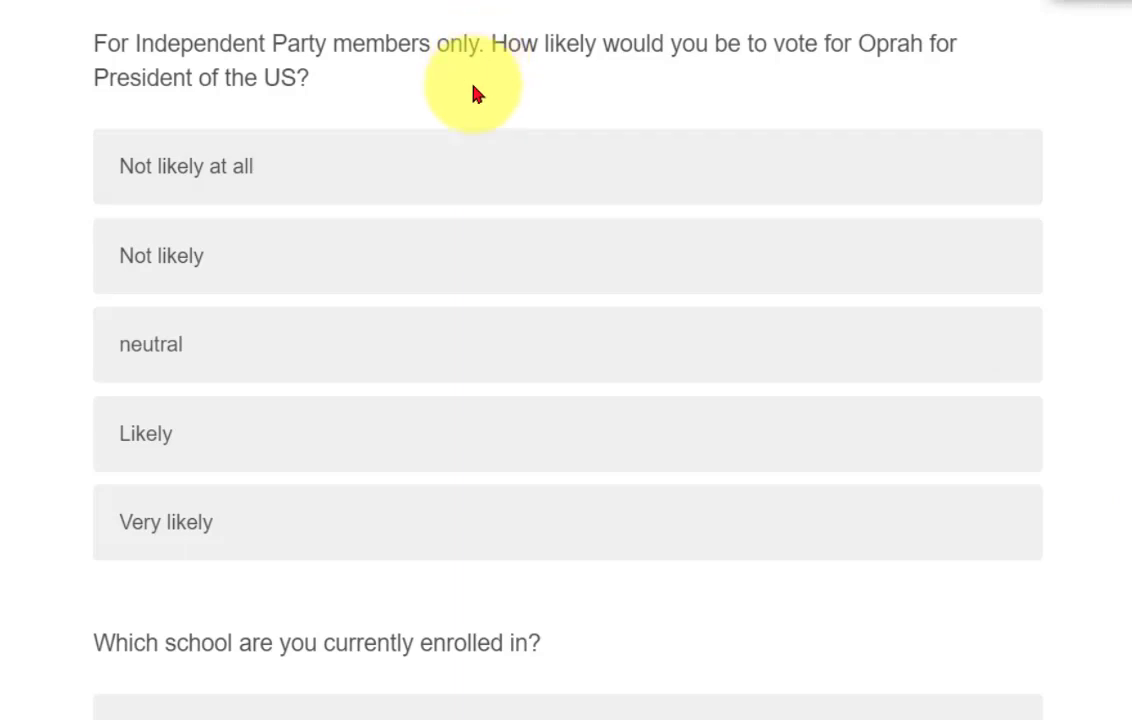
mouse_move(476, 93)
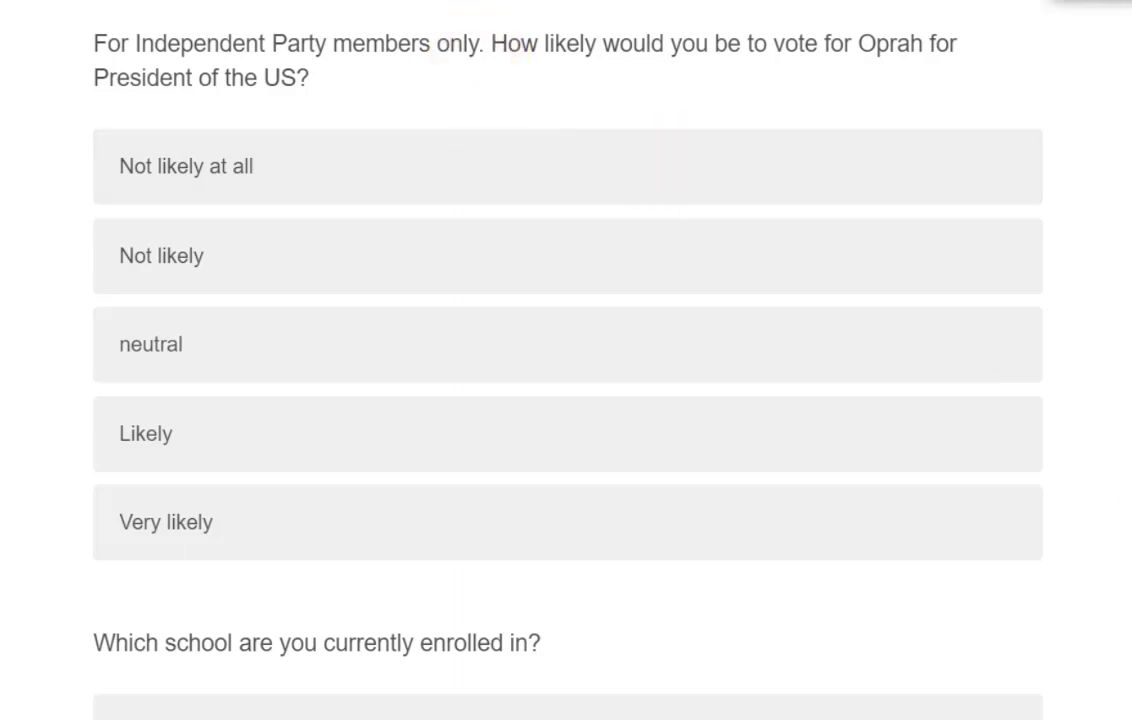